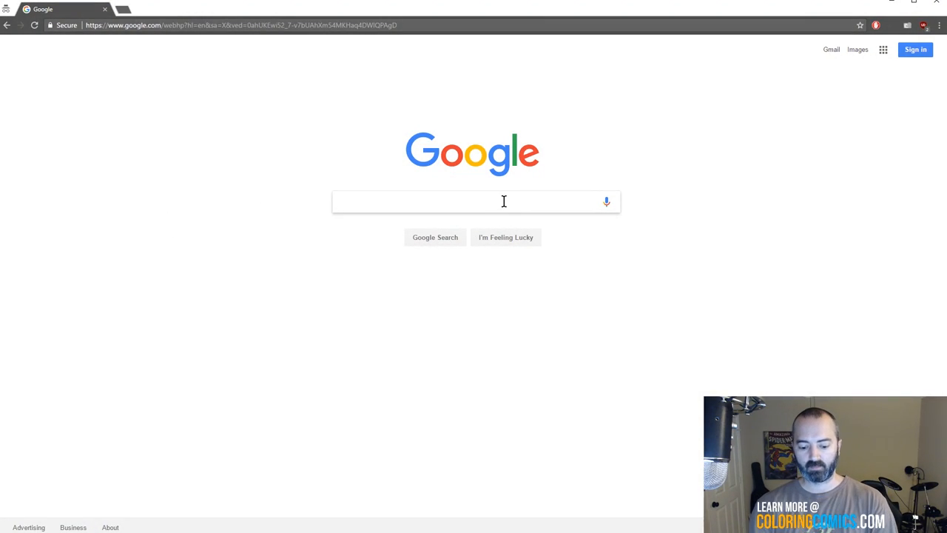
Run a Google web search for 'textures'
{"action": "type", "text": "textures"}
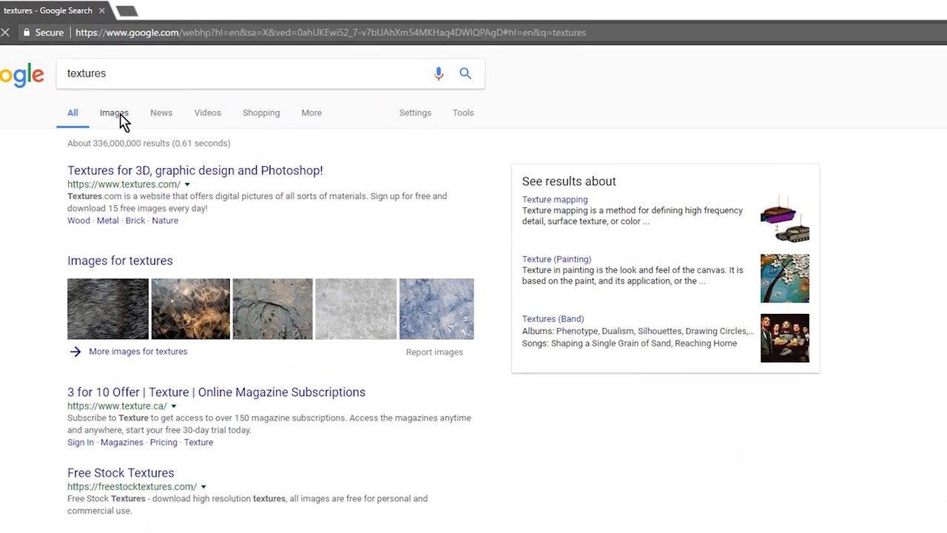
Switch the 'textures' search to its Images results
{"action": "left_click", "coordinate": [114, 112]}
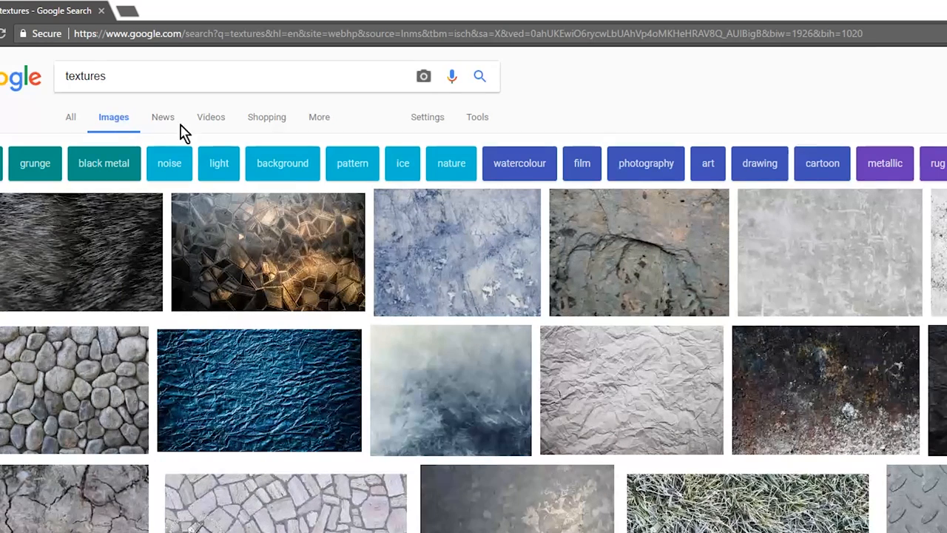
{"action": "mouse_move", "coordinate": [677, 313]}
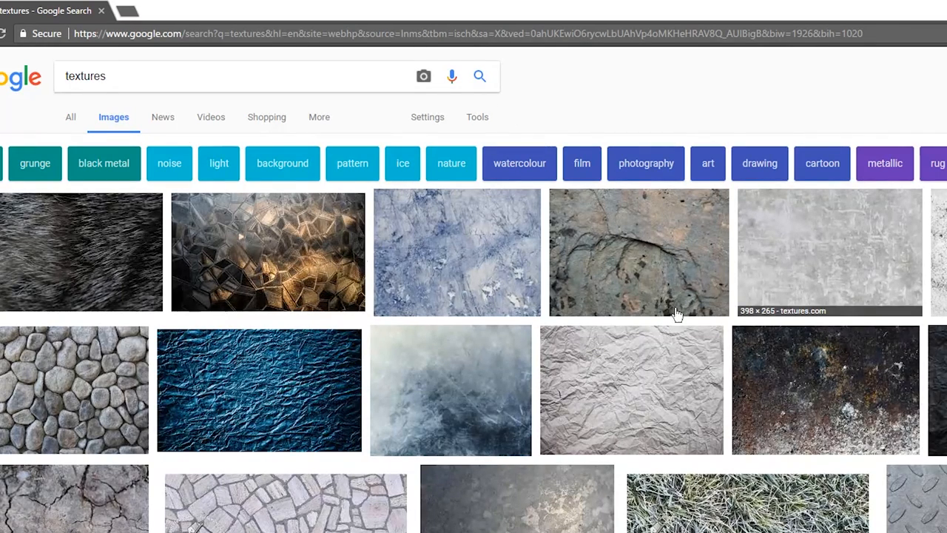
{"action": "mouse_move", "coordinate": [816, 381]}
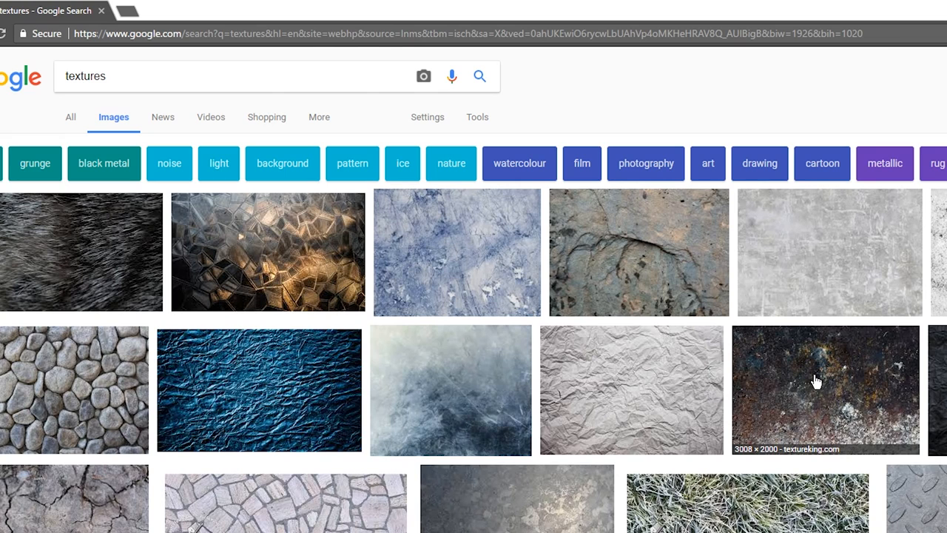
{"action": "mouse_move", "coordinate": [382, 117]}
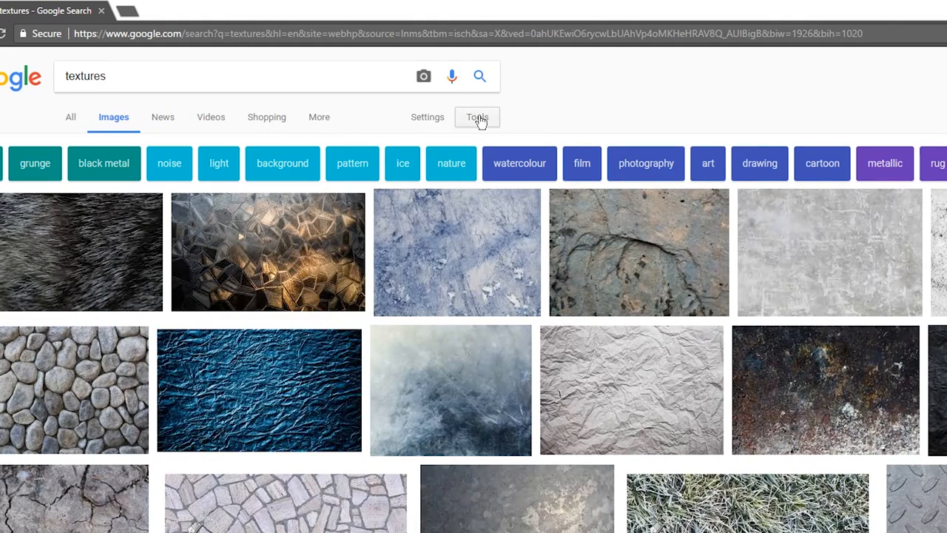
Set the Tools size filter on texture images to Large
{"action": "left_click", "coordinate": [476, 117]}
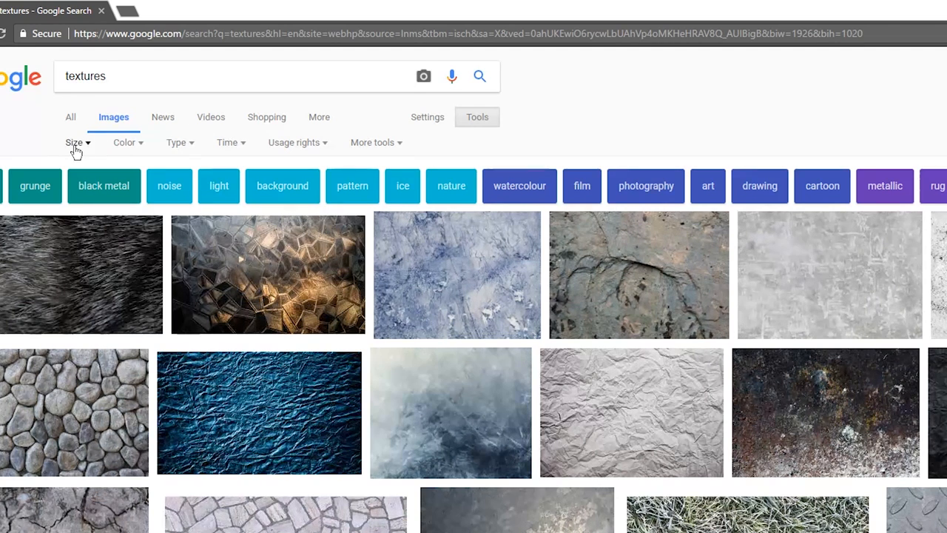
{"action": "left_click", "coordinate": [74, 142]}
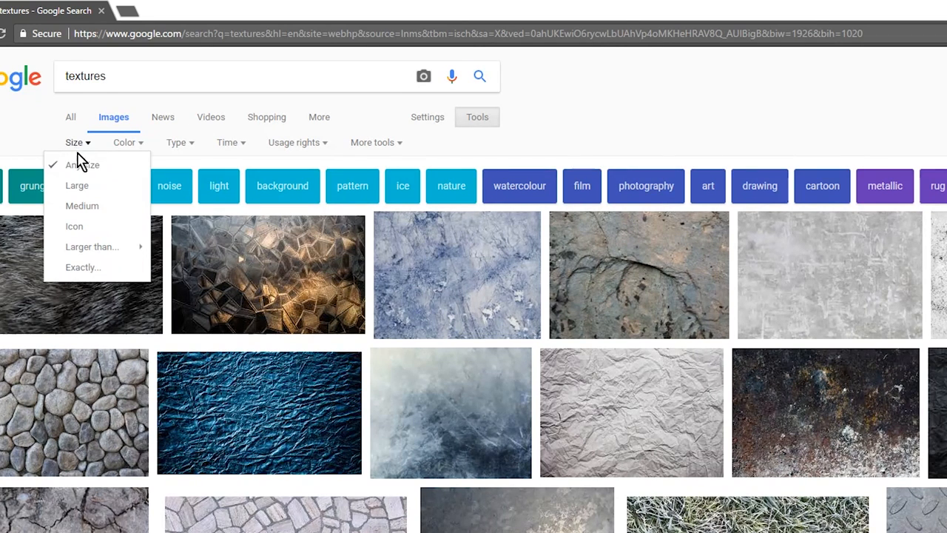
{"action": "mouse_move", "coordinate": [92, 246]}
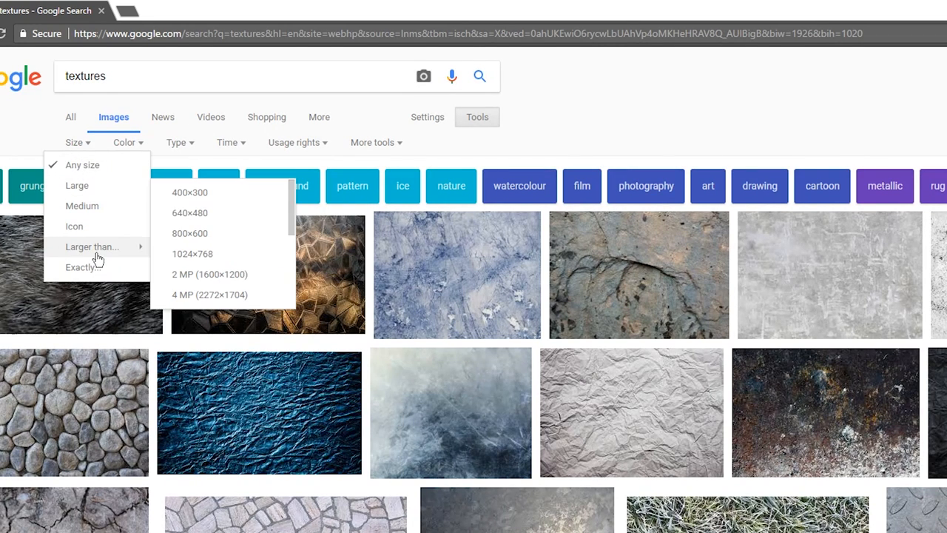
{"action": "mouse_move", "coordinate": [121, 254]}
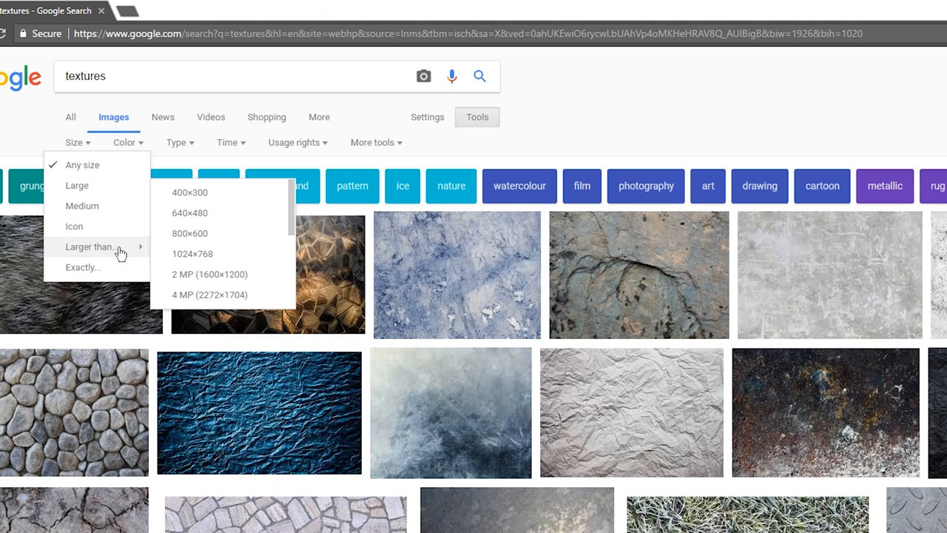
{"action": "mouse_move", "coordinate": [224, 294]}
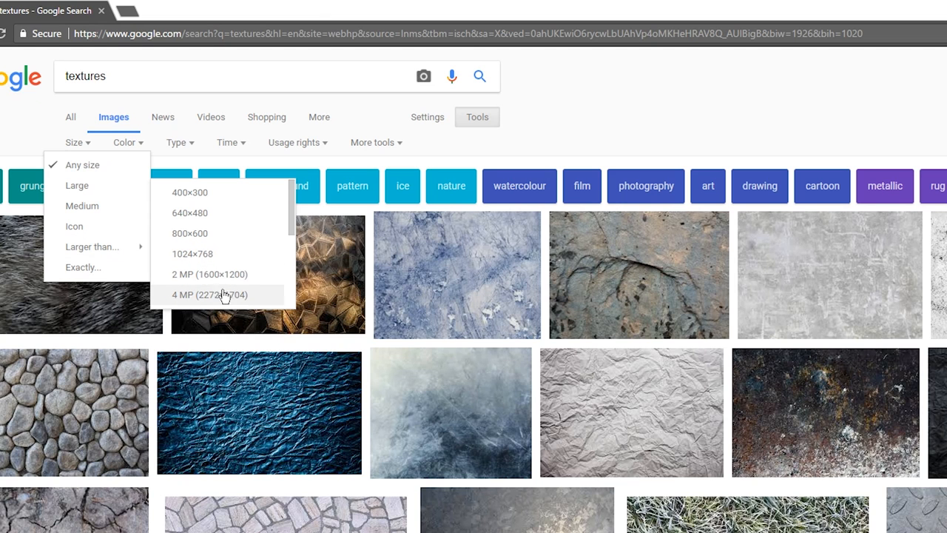
{"action": "mouse_move", "coordinate": [77, 186]}
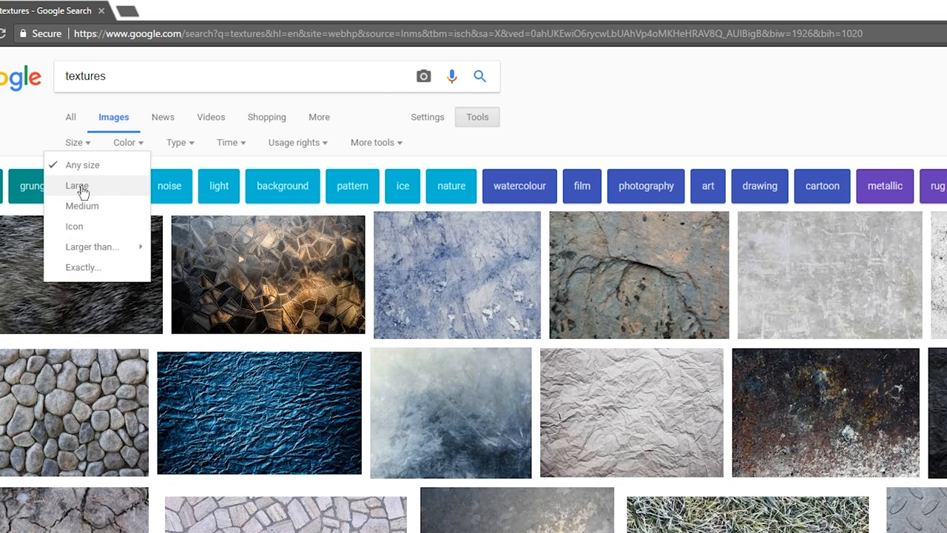
{"action": "mouse_move", "coordinate": [76, 164]}
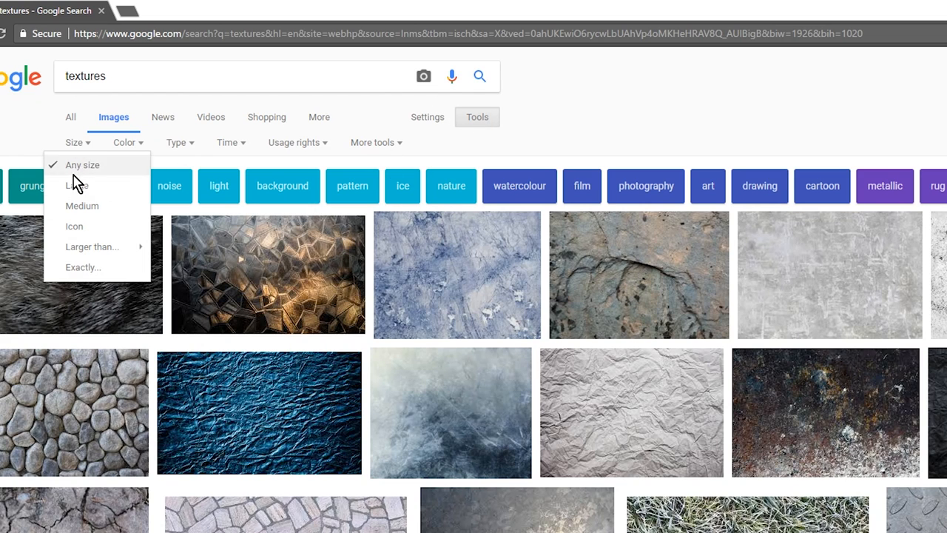
{"action": "left_click", "coordinate": [77, 185]}
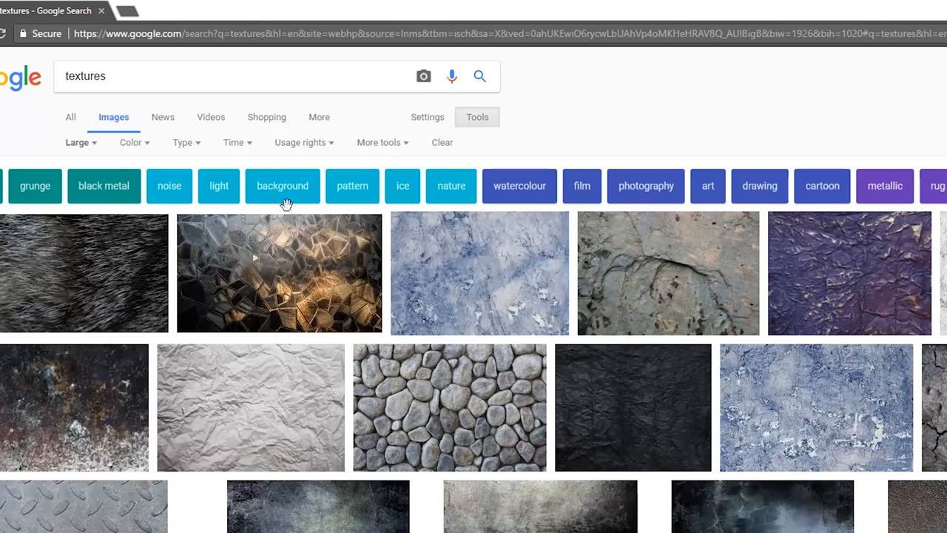
{"action": "mouse_move", "coordinate": [650, 218]}
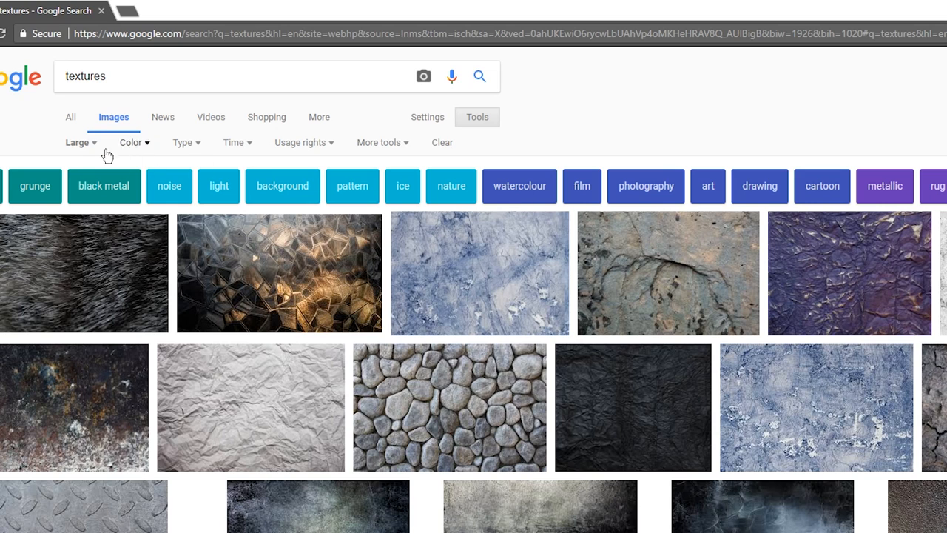
{"action": "mouse_move", "coordinate": [304, 143]}
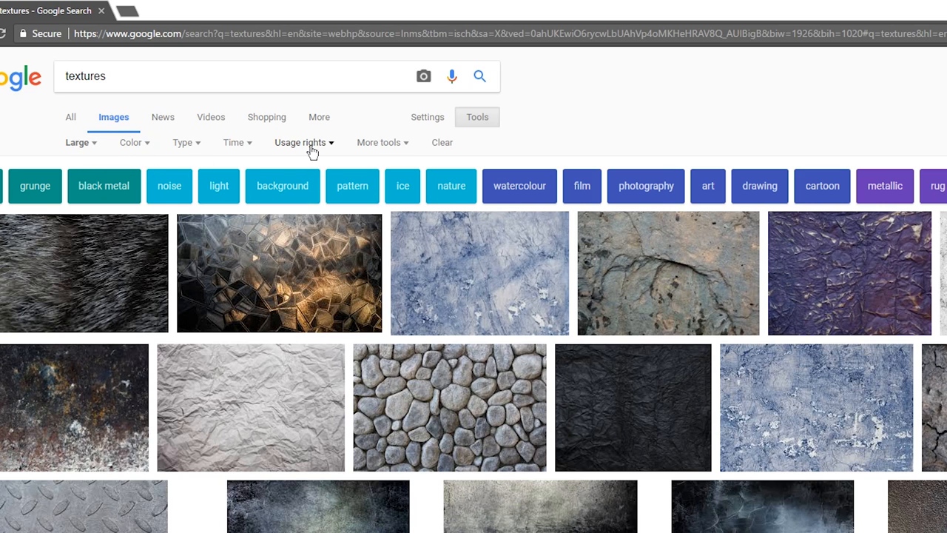
Set Usage rights to 'Labeled for reuse with modification'
{"action": "left_click", "coordinate": [299, 142]}
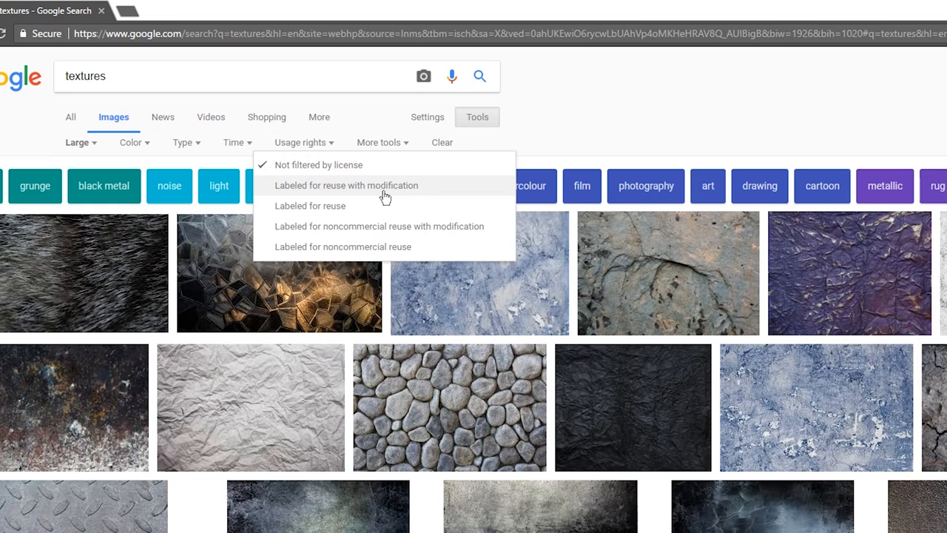
{"action": "mouse_move", "coordinate": [390, 193]}
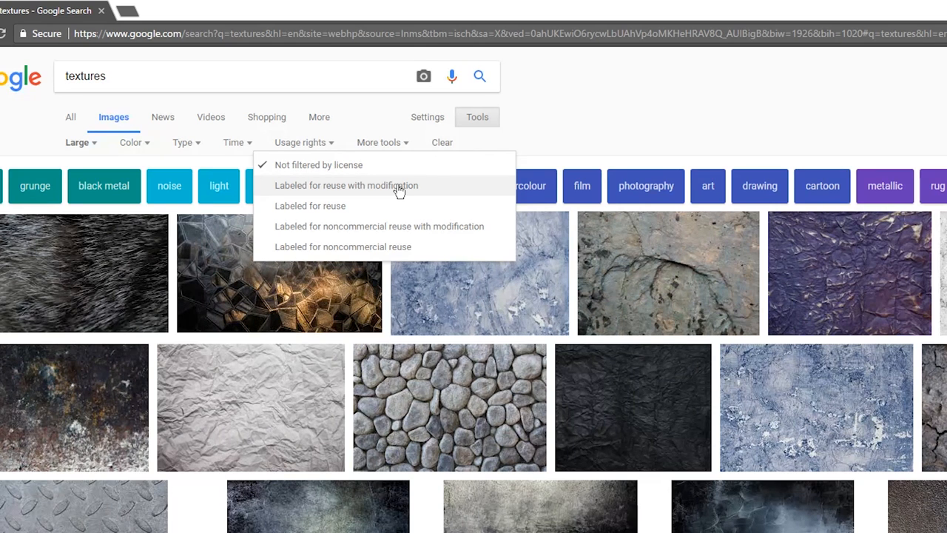
{"action": "left_click", "coordinate": [345, 185]}
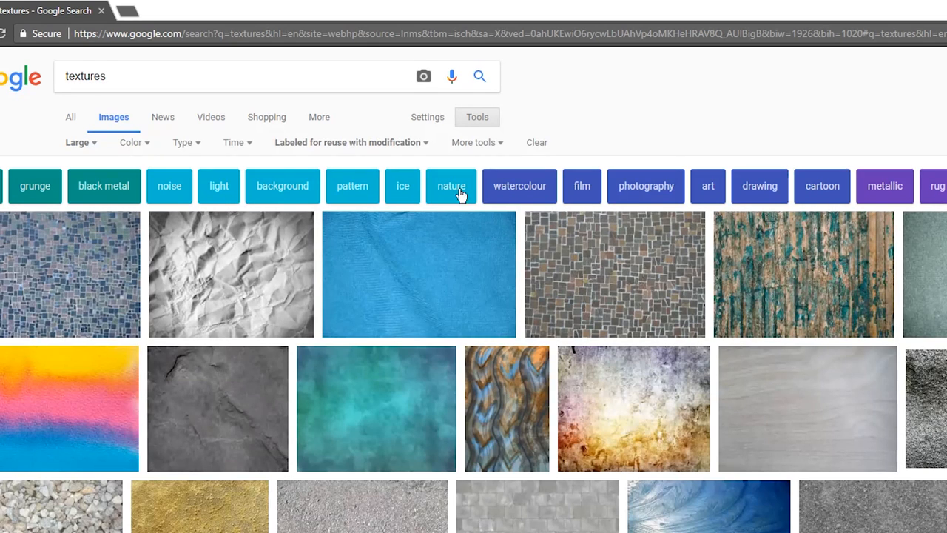
{"action": "mouse_move", "coordinate": [363, 168]}
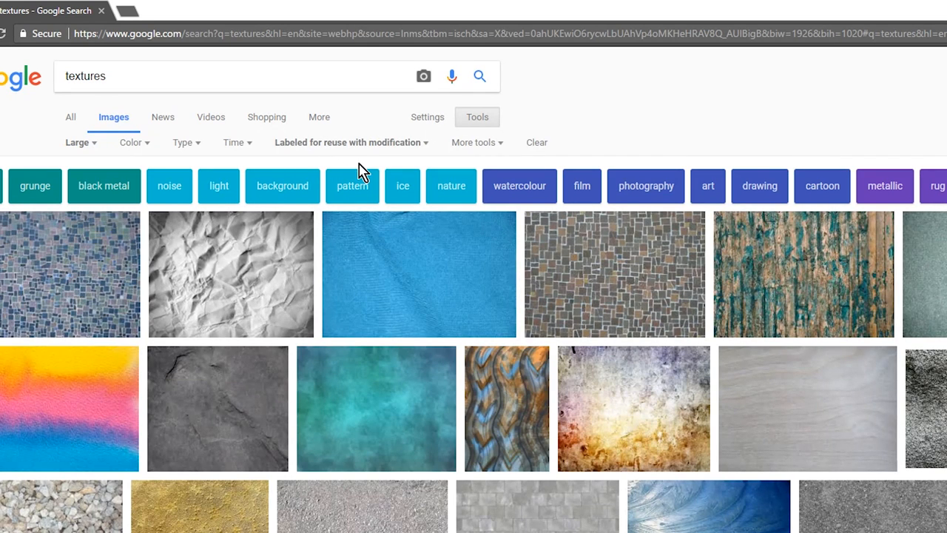
{"action": "mouse_move", "coordinate": [405, 263]}
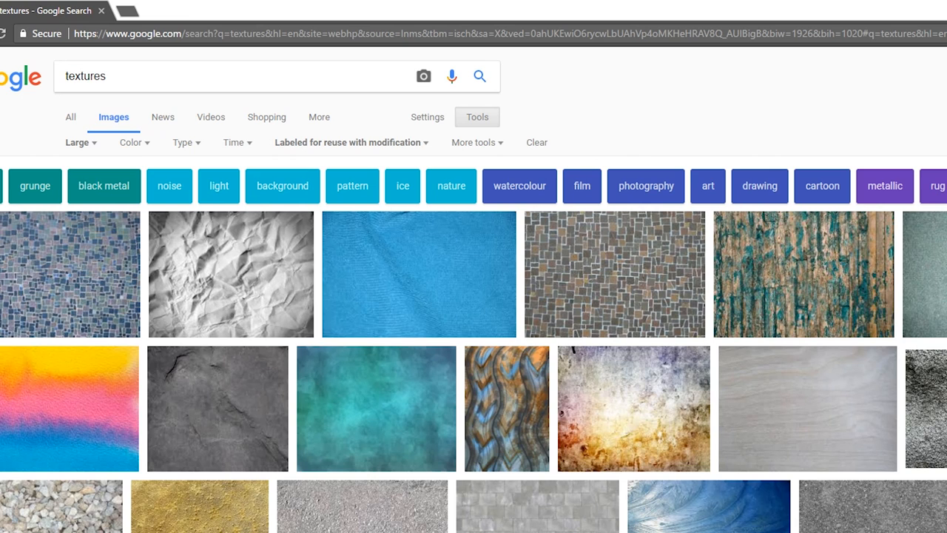
{"action": "mouse_move", "coordinate": [668, 353]}
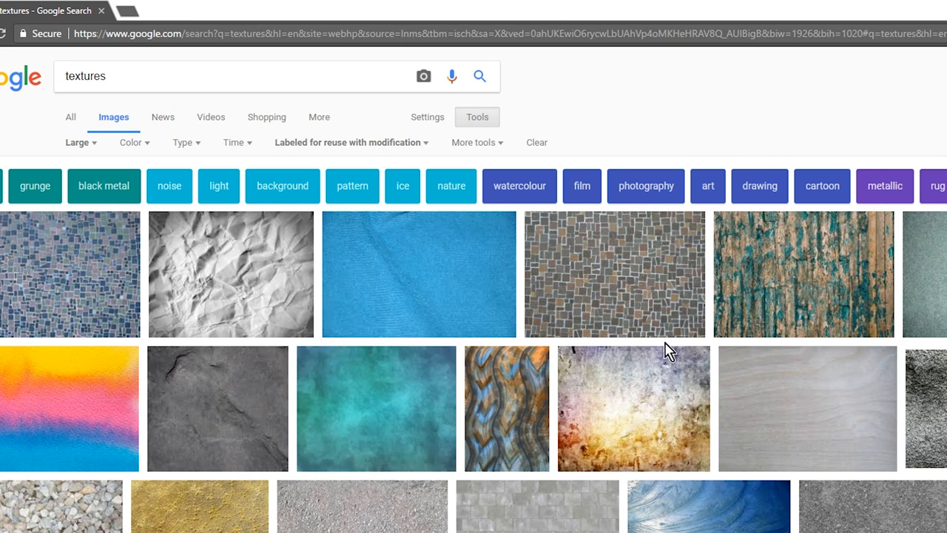
{"action": "mouse_move", "coordinate": [434, 259]}
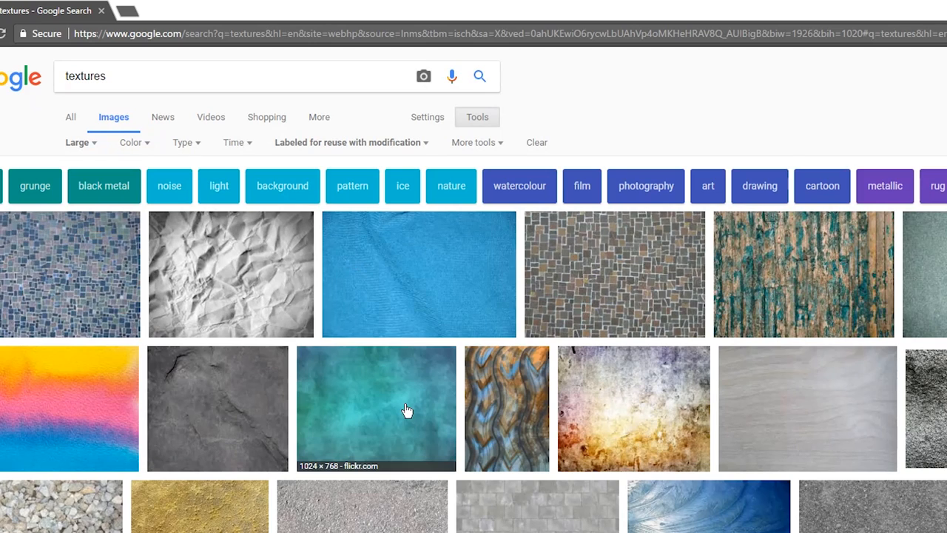
{"action": "mouse_move", "coordinate": [676, 398]}
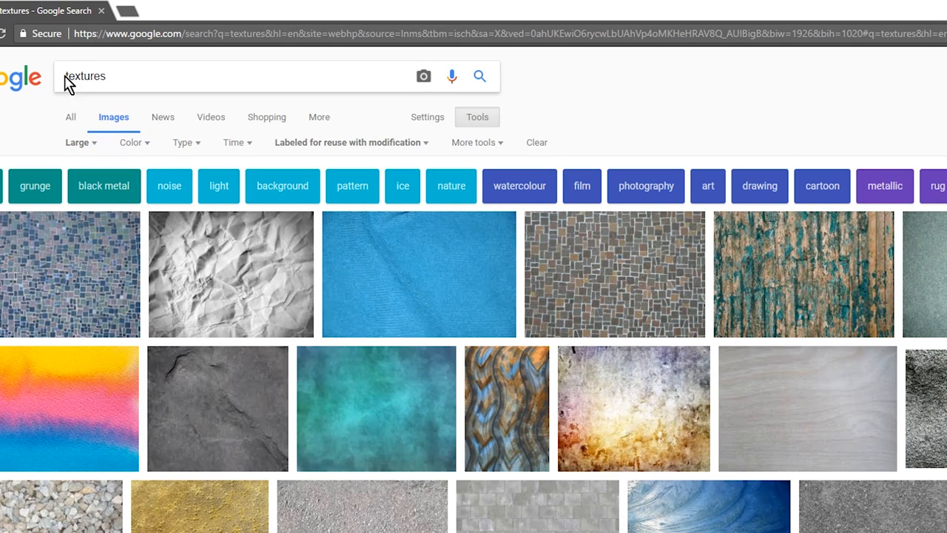
{"action": "mouse_move", "coordinate": [111, 76]}
{"action": "type", "text": "canva"}
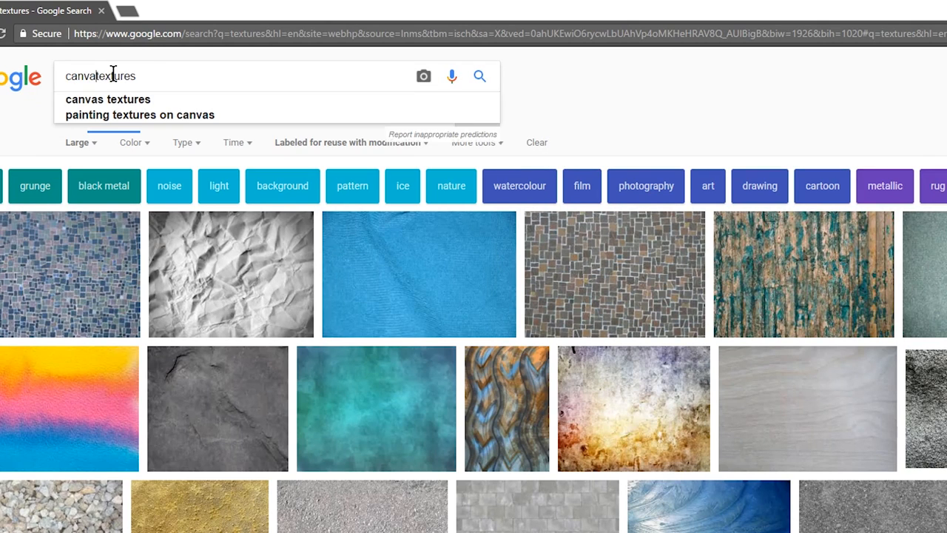
Search images for 'canvas textures' and preview the gray rough weave and tan leathery textures
{"action": "left_click", "coordinate": [107, 99]}
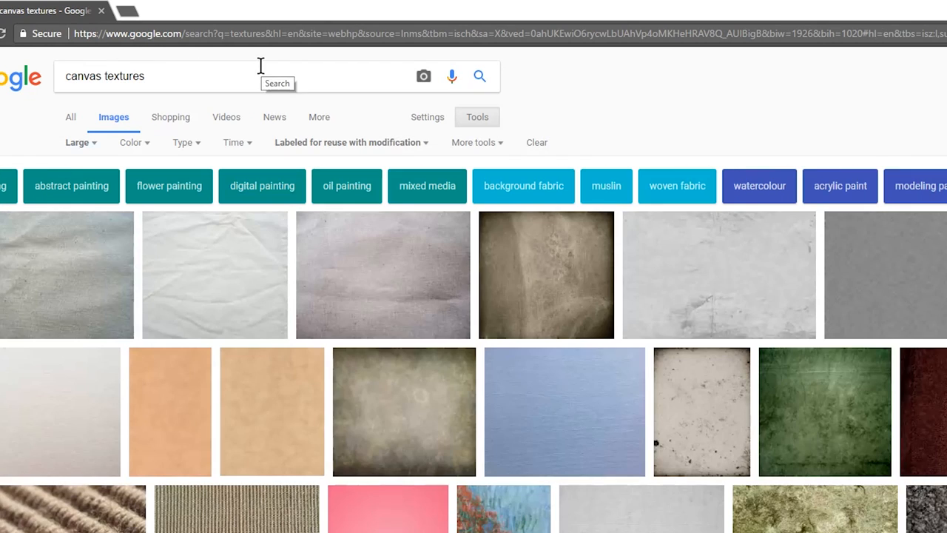
{"action": "mouse_move", "coordinate": [818, 295]}
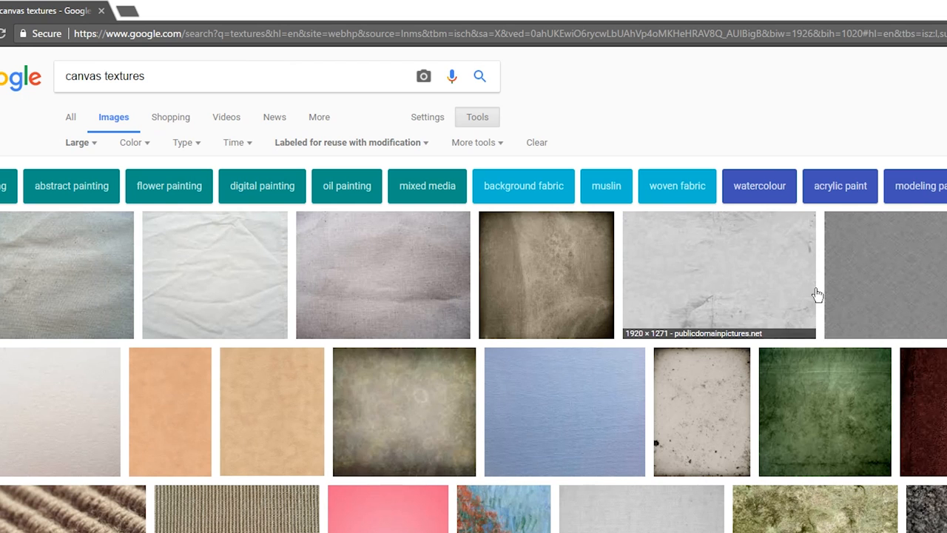
{"action": "mouse_move", "coordinate": [870, 289]}
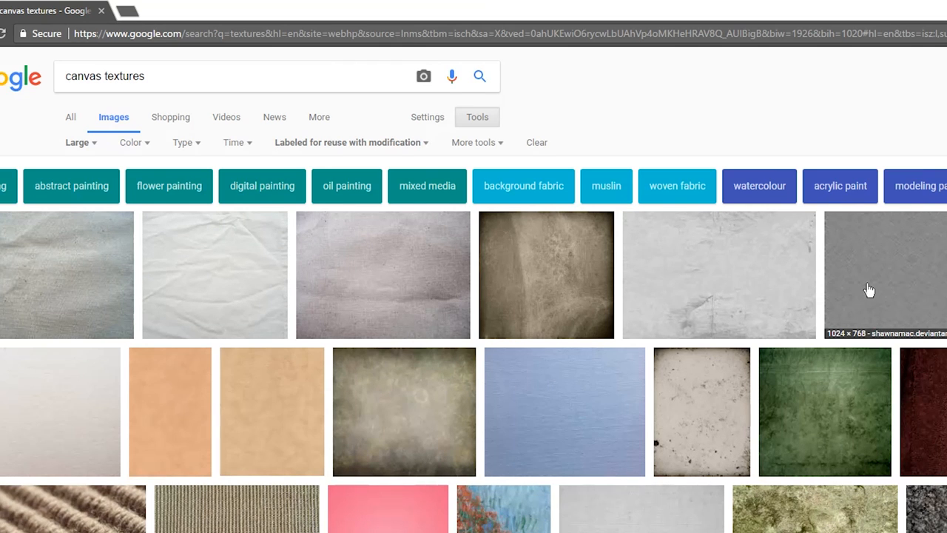
{"action": "left_click", "coordinate": [884, 275]}
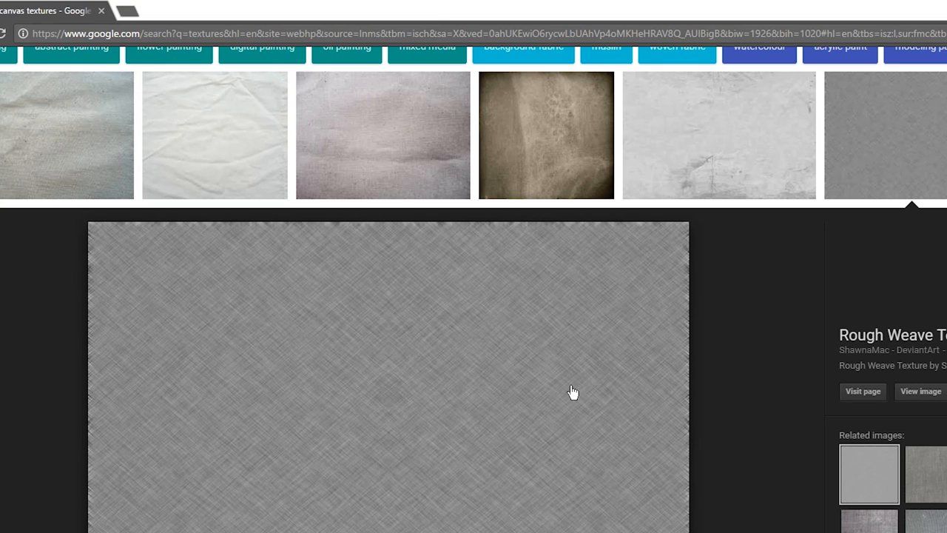
{"action": "mouse_move", "coordinate": [477, 389]}
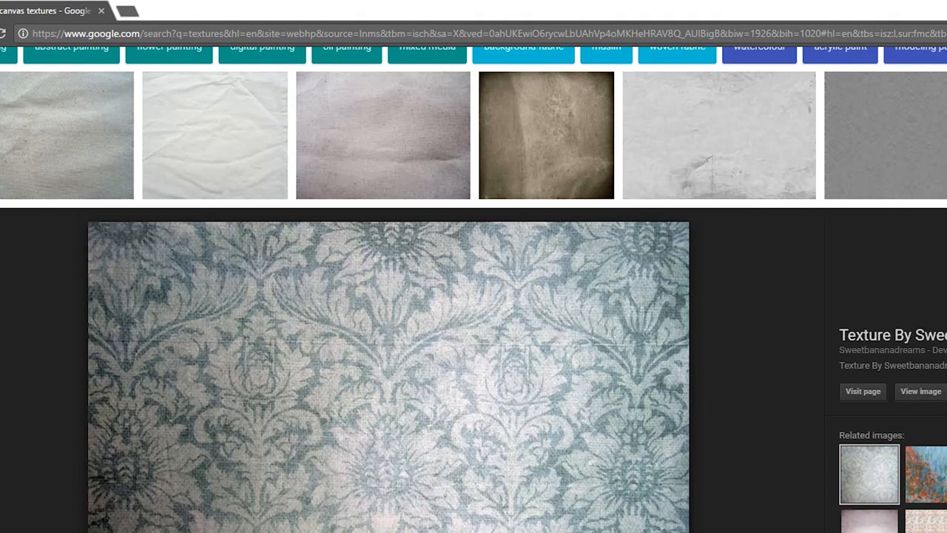
{"action": "left_click", "coordinate": [272, 135]}
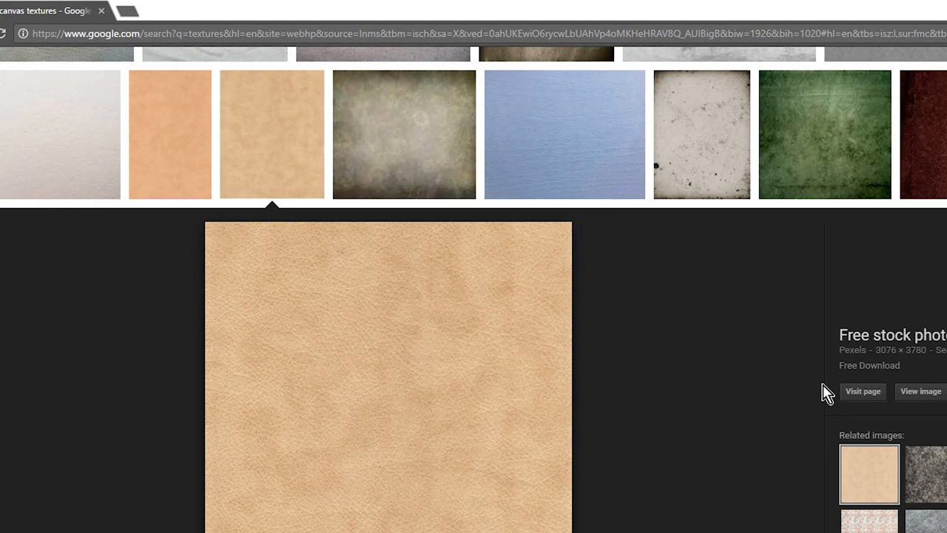
{"action": "mouse_move", "coordinate": [659, 251]}
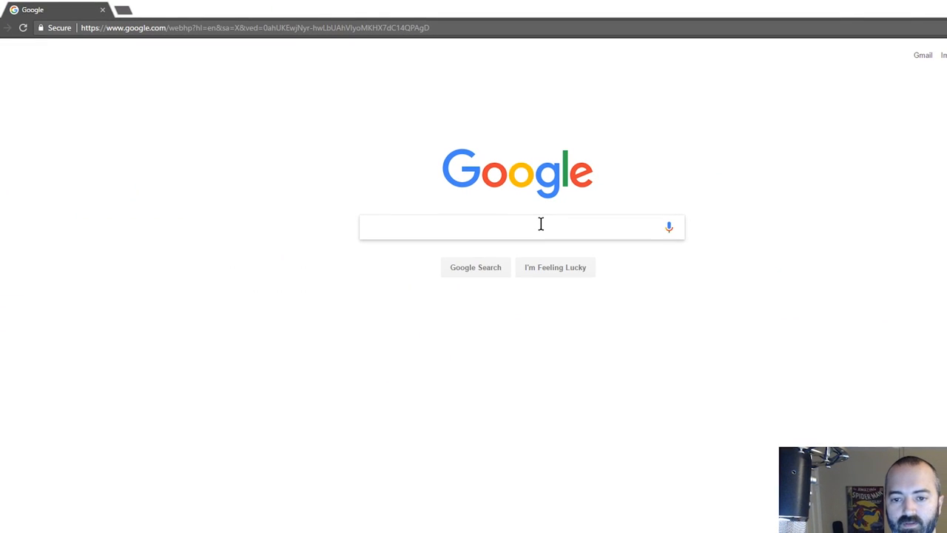
Search 'sequential comic pages' and switch to its Images results
{"action": "type", "text": "sequential comic pages"}
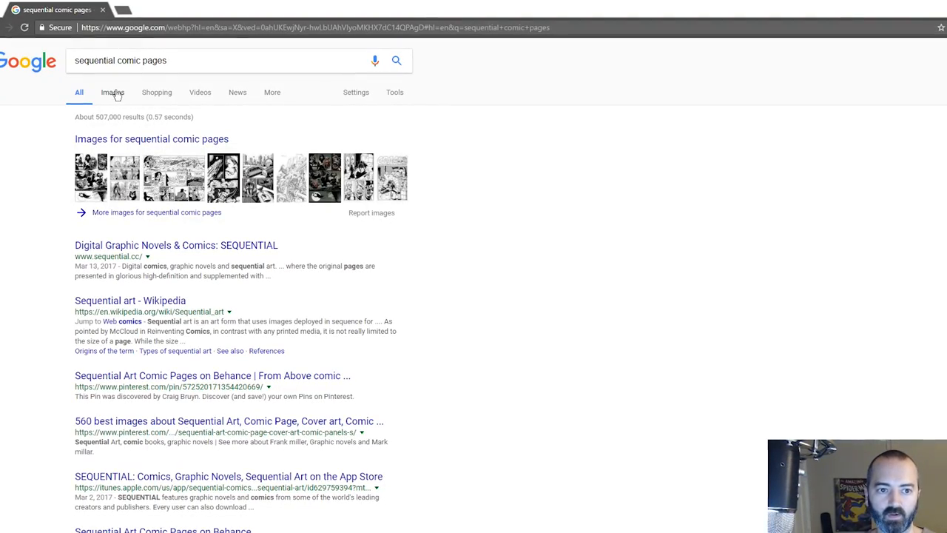
{"action": "left_click", "coordinate": [112, 91]}
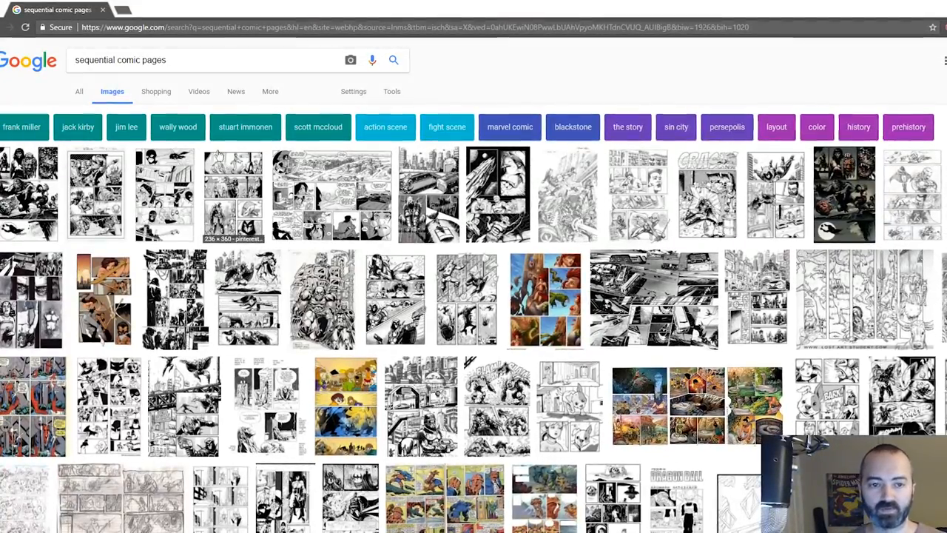
Filter the comic page images to larger than 2 MP and black and white
{"action": "left_click", "coordinate": [391, 91]}
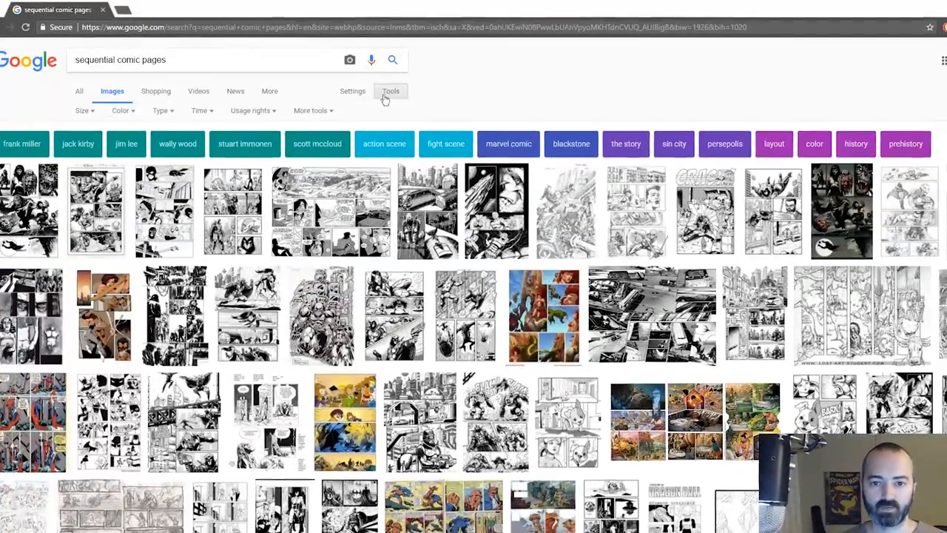
{"action": "left_click", "coordinate": [82, 110]}
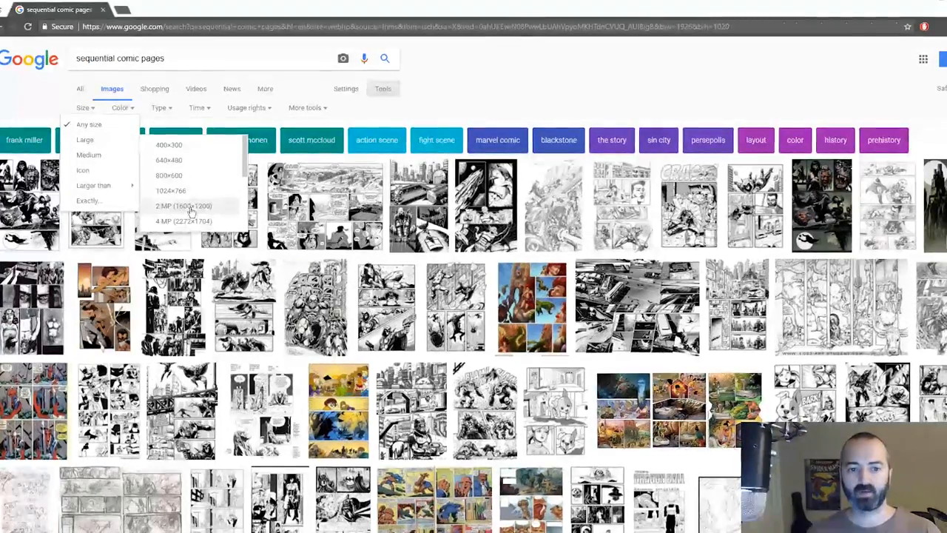
{"action": "left_click", "coordinate": [183, 206]}
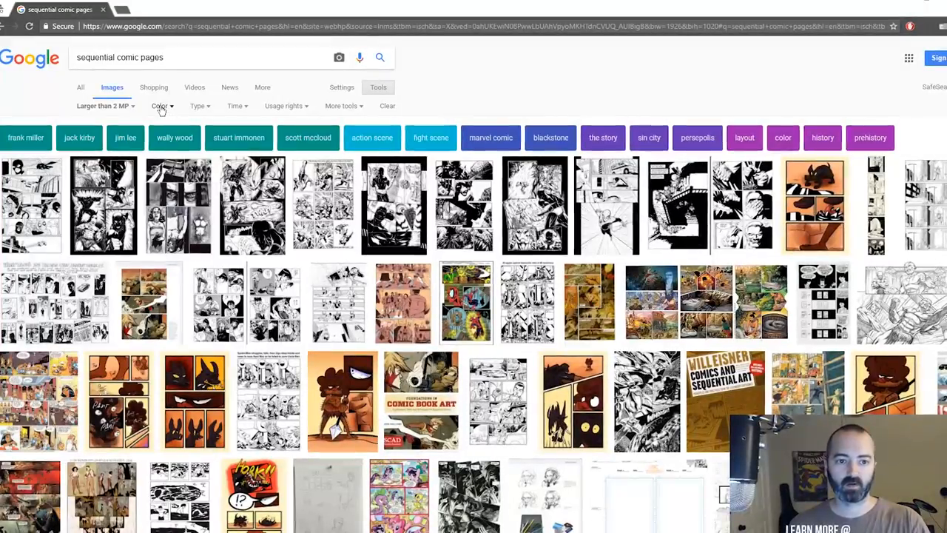
{"action": "left_click", "coordinate": [160, 105]}
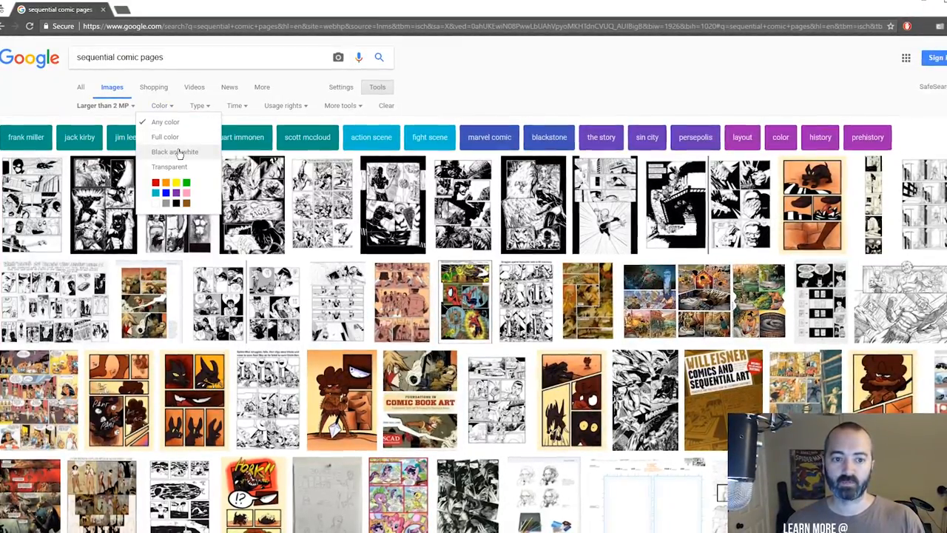
{"action": "left_click", "coordinate": [175, 151]}
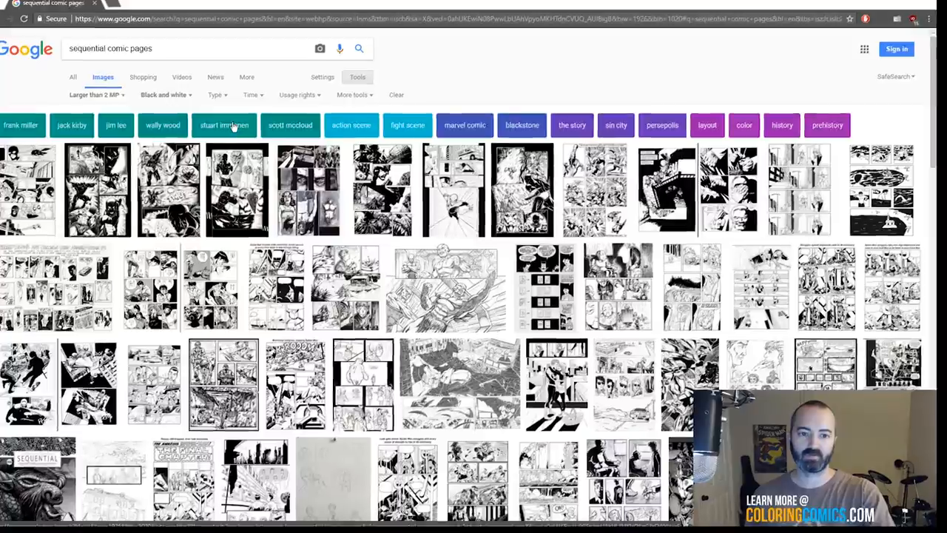
Narrow to 'stuart immonen' and preview Fantastic Four #569, All-New X-Men 29 and New Avengers spreads
{"action": "left_click", "coordinate": [223, 125]}
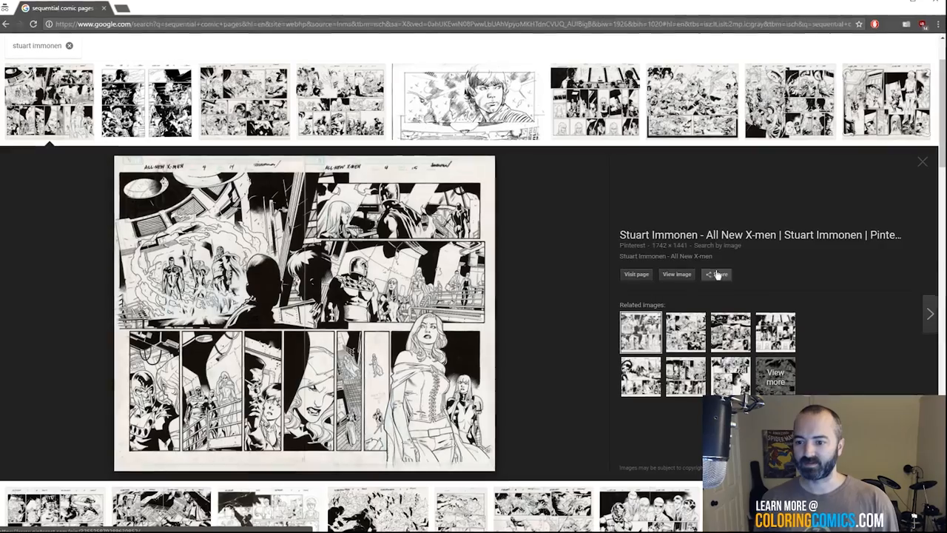
{"action": "left_click", "coordinate": [145, 102]}
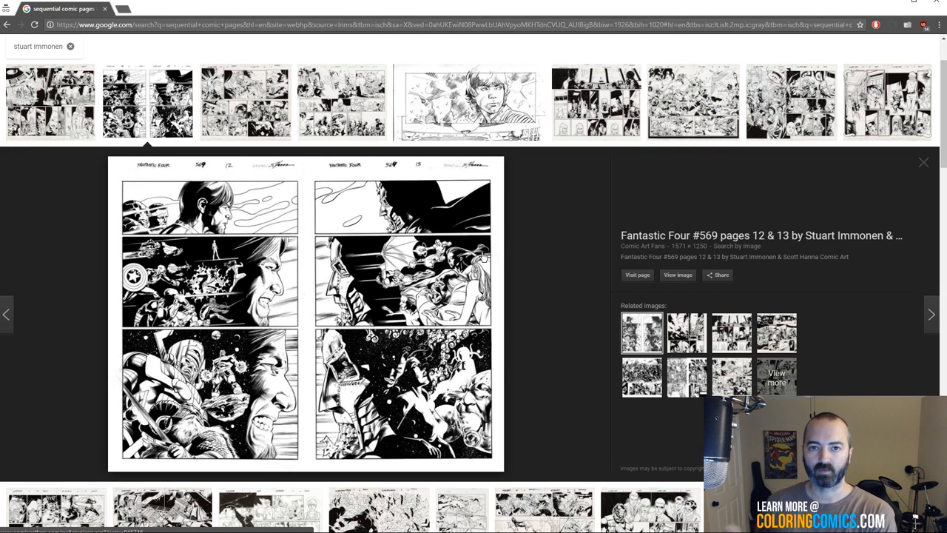
{"action": "left_click", "coordinate": [244, 102]}
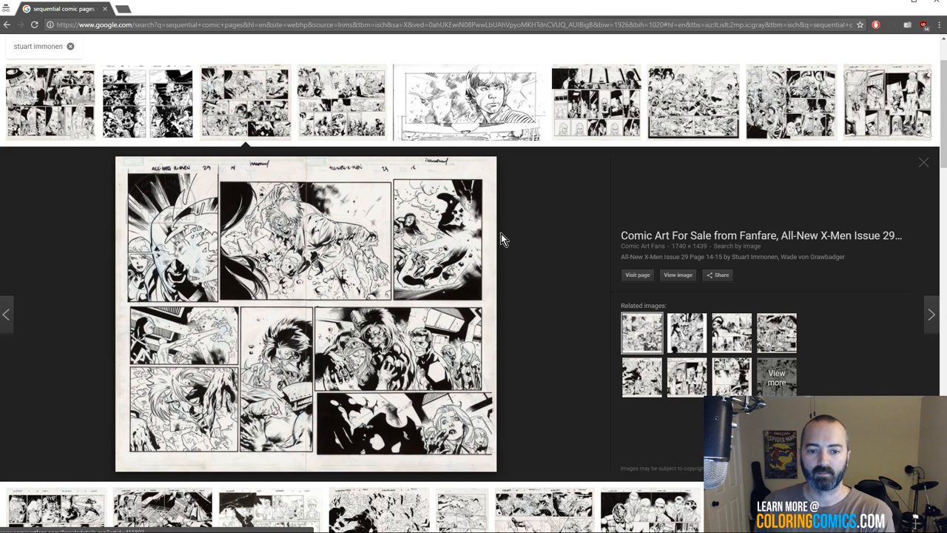
{"action": "left_click", "coordinate": [341, 103]}
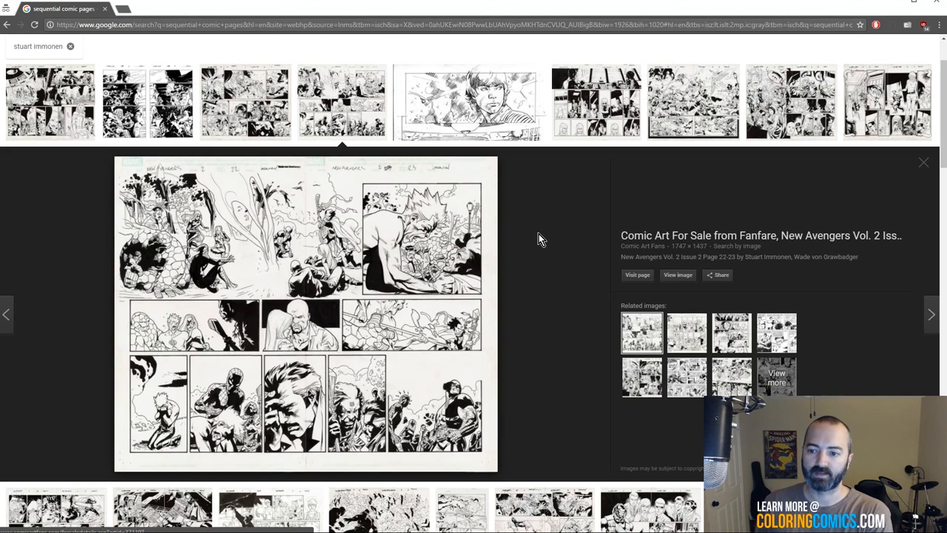
Preview the Ultimate Spider-Man #127, crowded battle and another All-New X-Men spread
{"action": "left_click", "coordinate": [467, 102]}
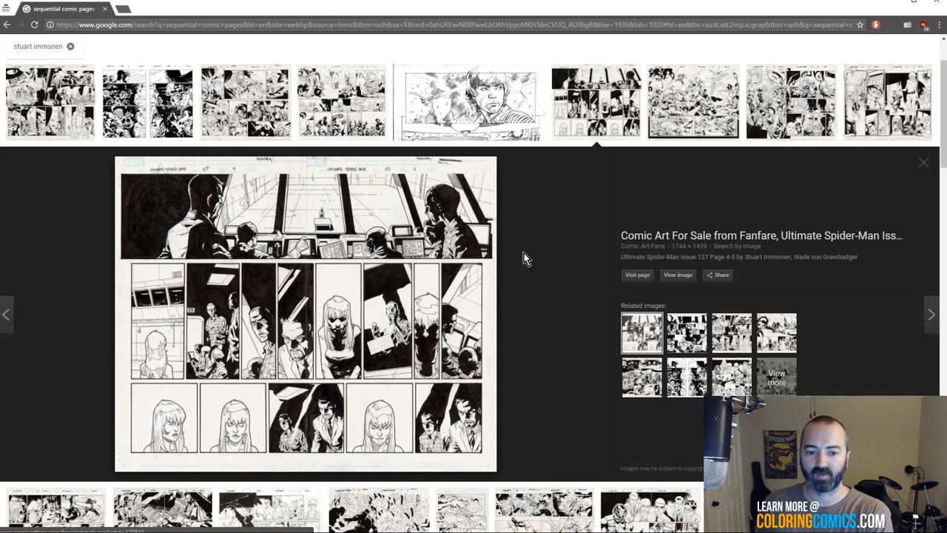
{"action": "left_click", "coordinate": [692, 102]}
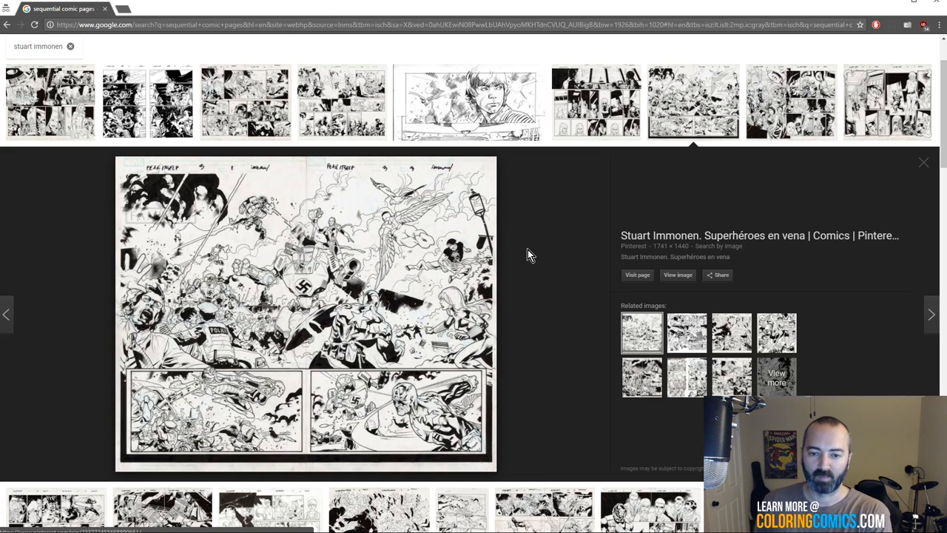
{"action": "left_click", "coordinate": [791, 102]}
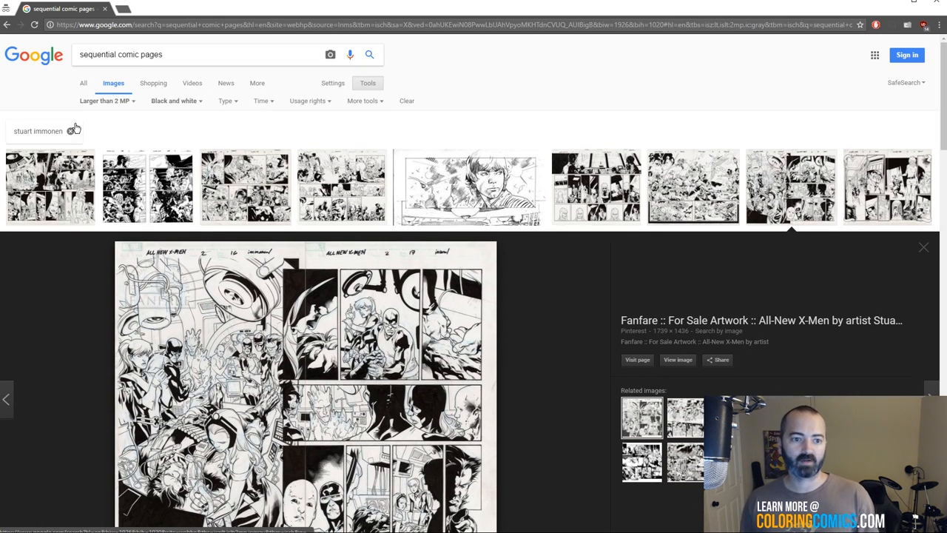
Drop the Immonen chip, add 'spider-man' to the query, and preview three Spider-Man pages
{"action": "left_click", "coordinate": [924, 247]}
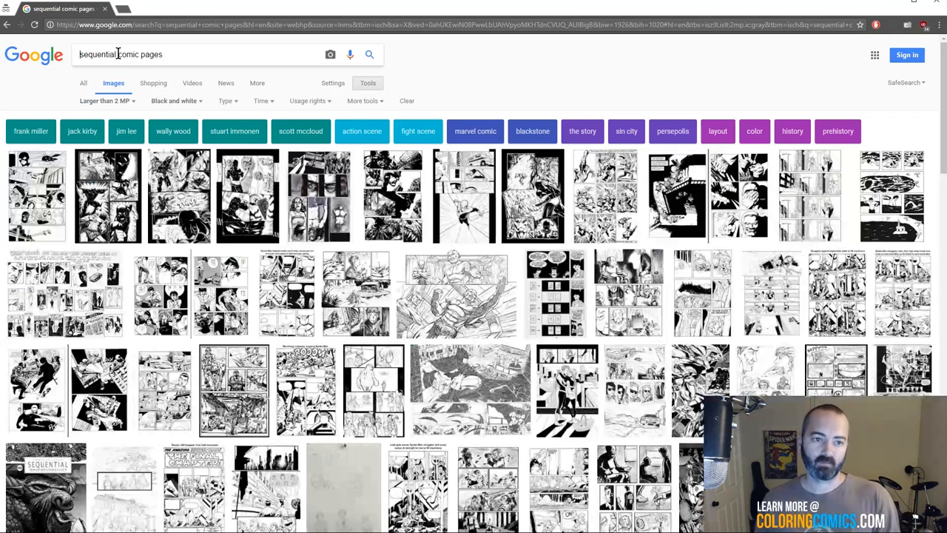
{"action": "type", "text": "spid"}
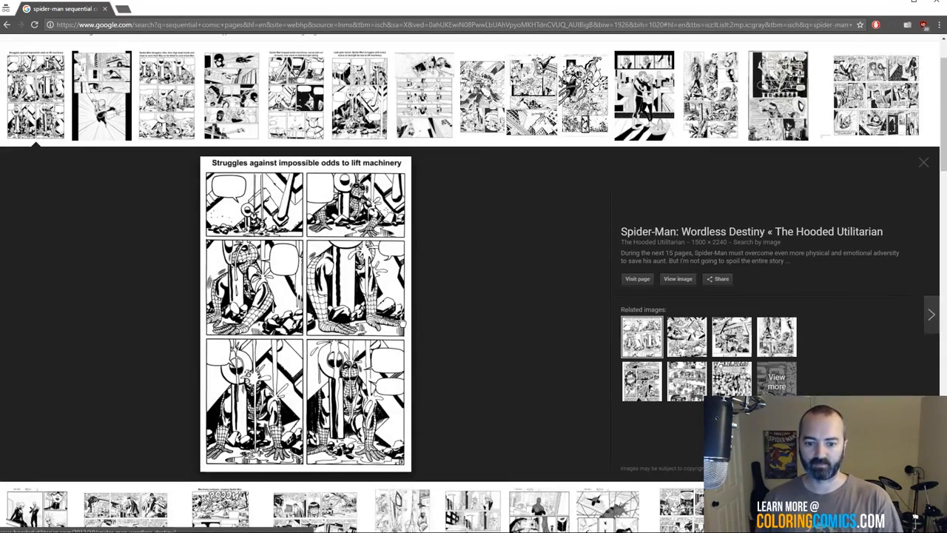
{"action": "left_click", "coordinate": [101, 95]}
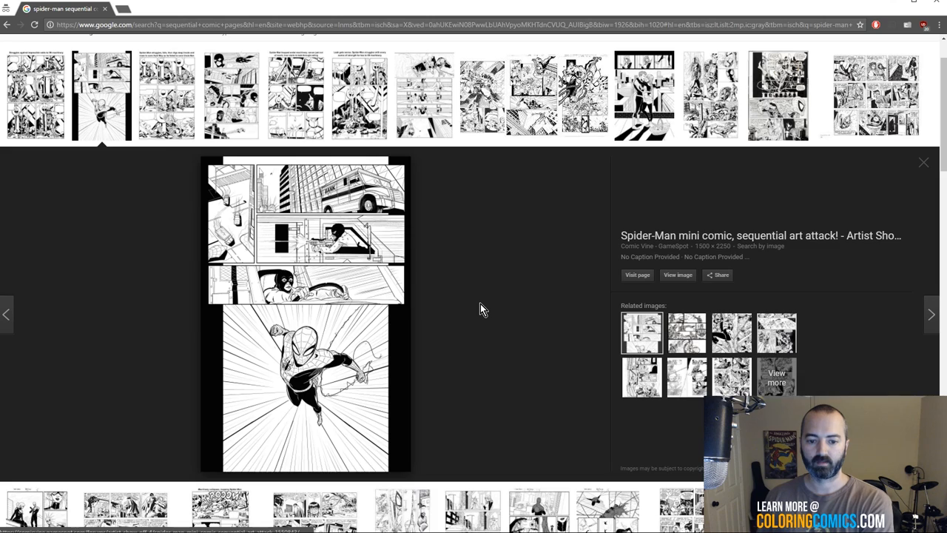
{"action": "left_click", "coordinate": [295, 95]}
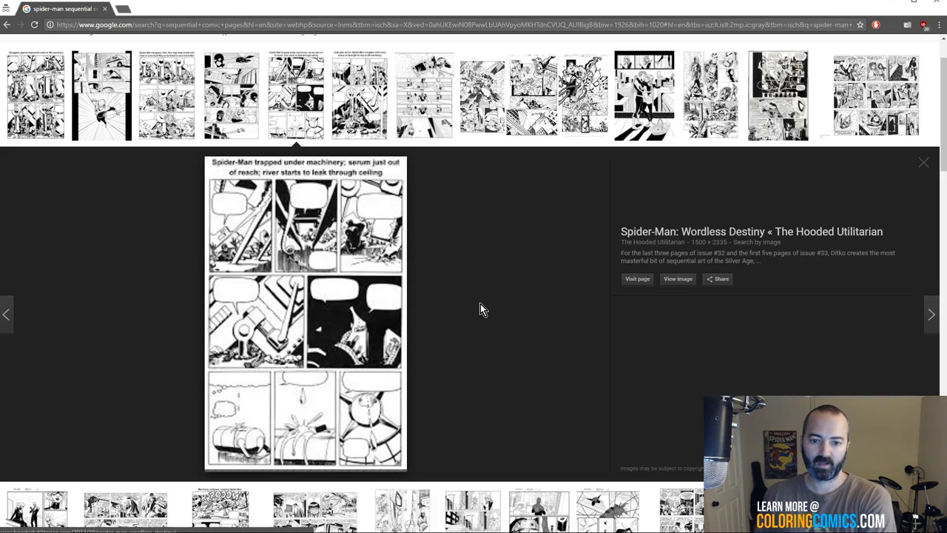
{"action": "left_click", "coordinate": [424, 94]}
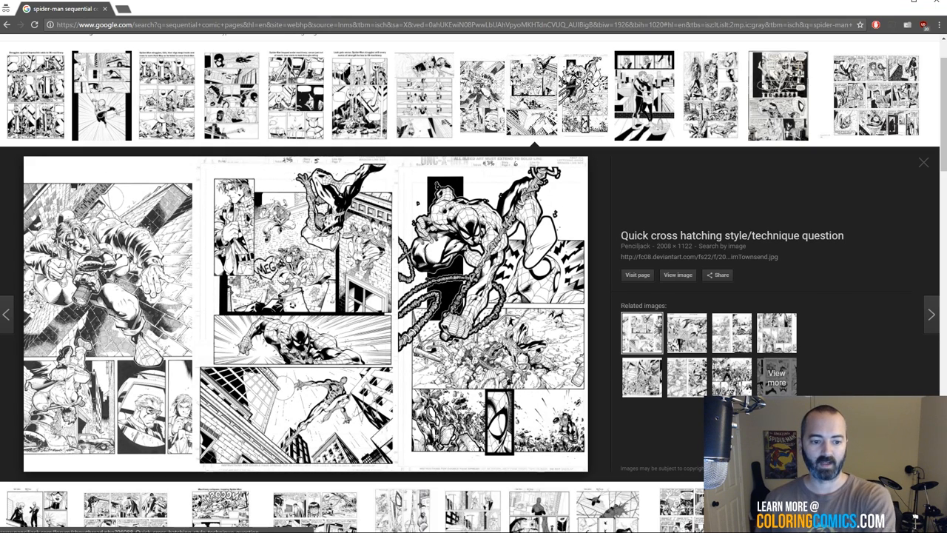
{"action": "mouse_move", "coordinate": [432, 269]}
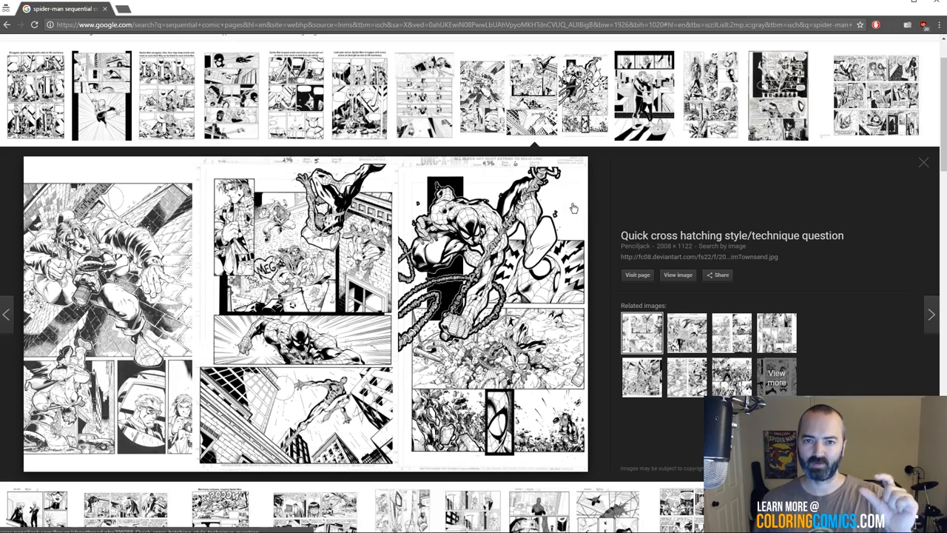
{"action": "mouse_move", "coordinate": [465, 253]}
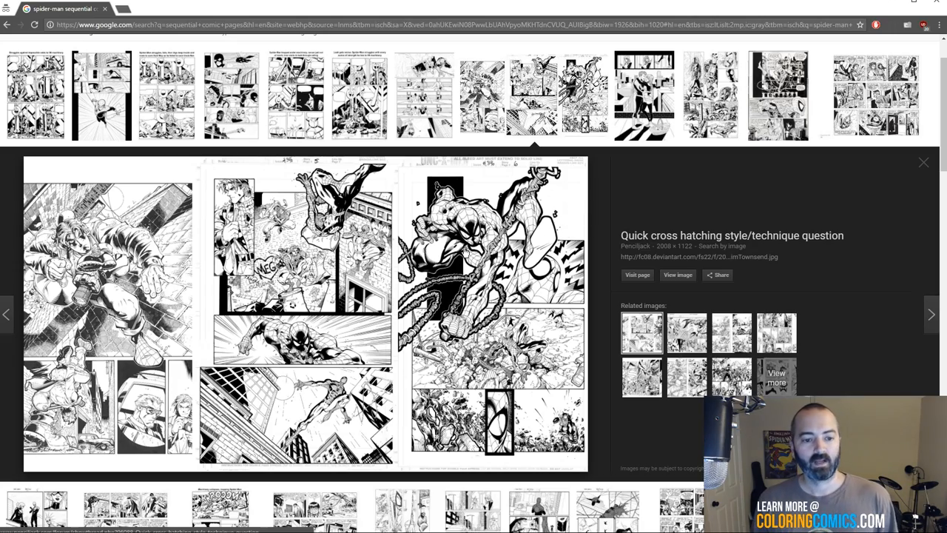